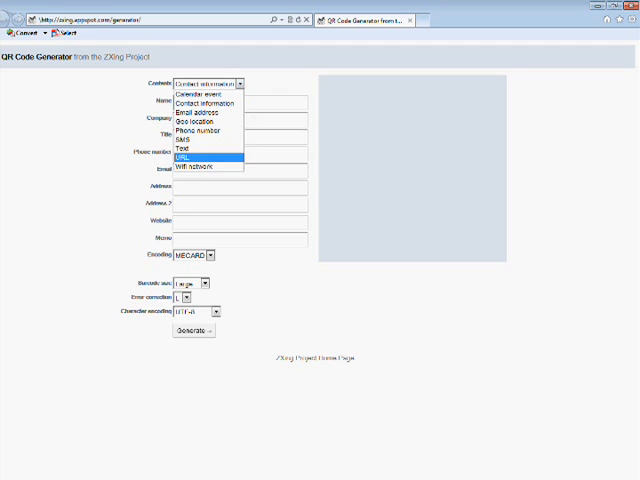
Set the Contents type to URL so the form shows a single URL field
{"action": "left_click", "coordinate": [198, 152]}
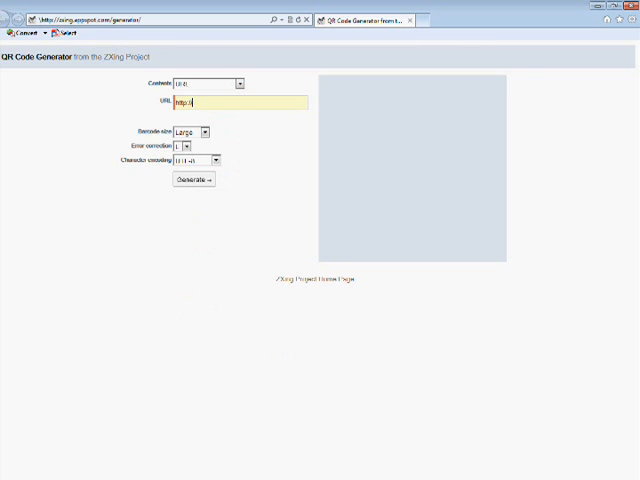
{"action": "double_click", "coordinate": [188, 102]}
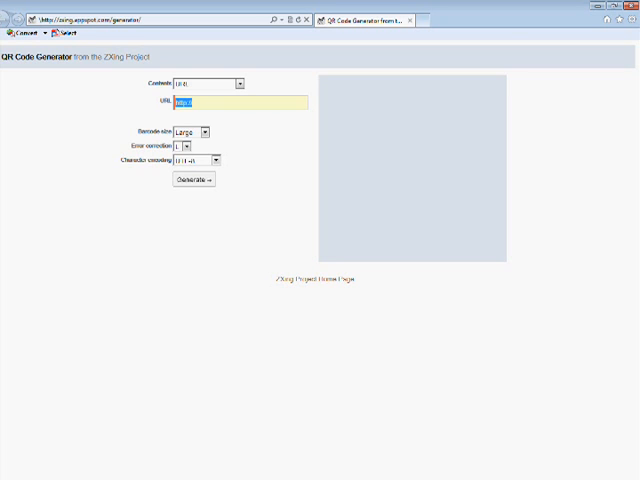
{"action": "type", "text": "http://"}
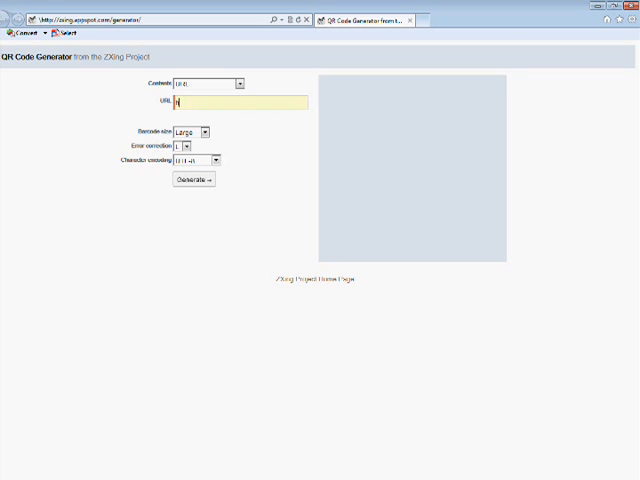
{"action": "type", "text": "http://e"}
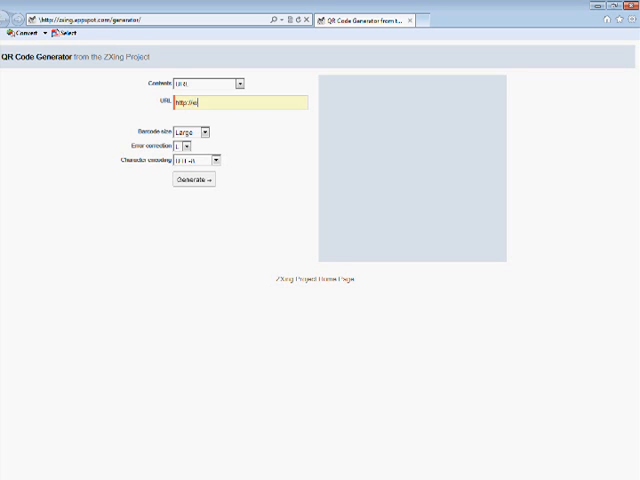
{"action": "type", "text": "www.fcps.edu/X"}
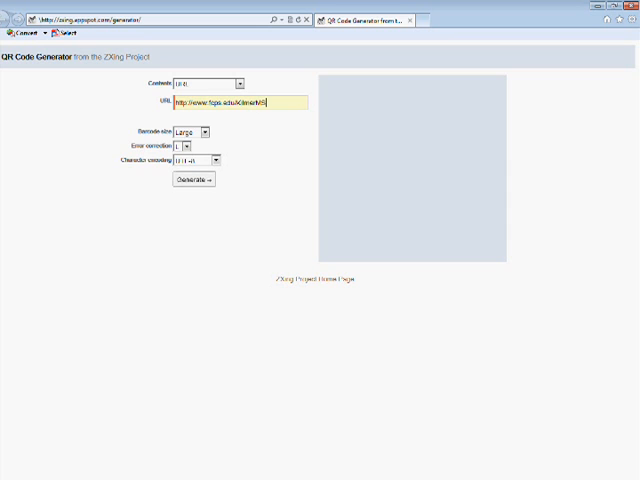
{"action": "left_click", "coordinate": [196, 180]}
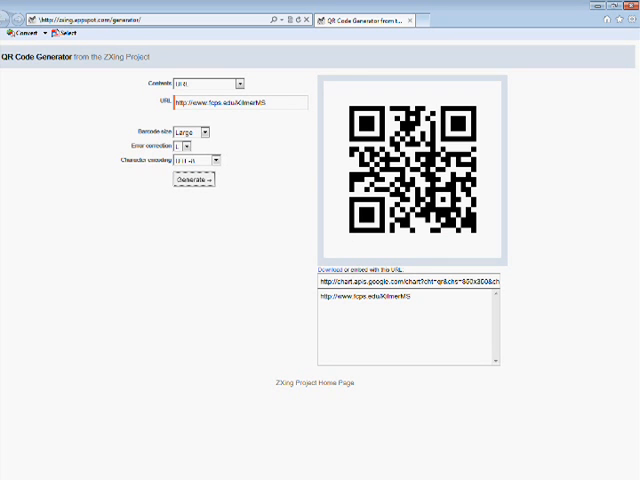